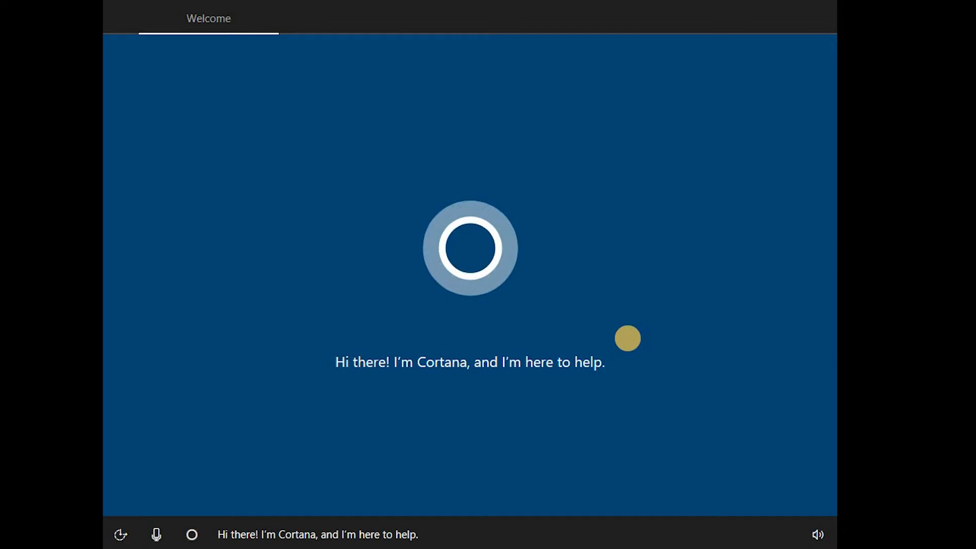
{"action": "mouse_move", "coordinate": [442, 48]}
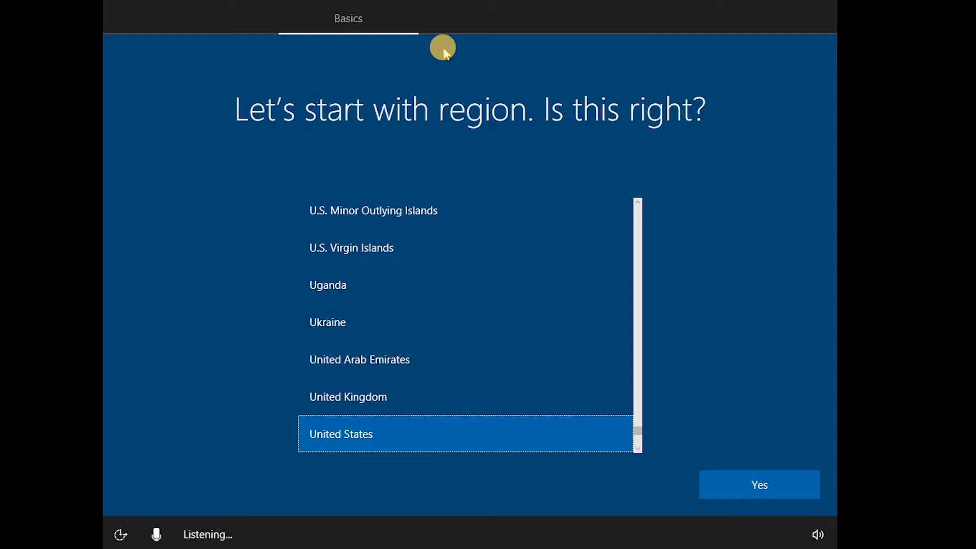
Step: Confirm United States region and US keyboard layout, skipping the second layout
{"action": "left_click", "coordinate": [758, 484]}
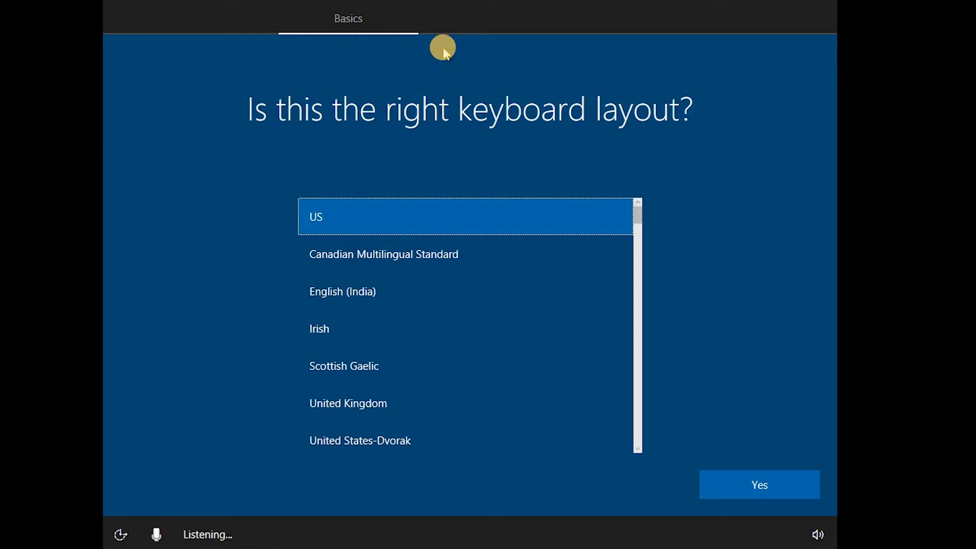
{"action": "left_click", "coordinate": [758, 484]}
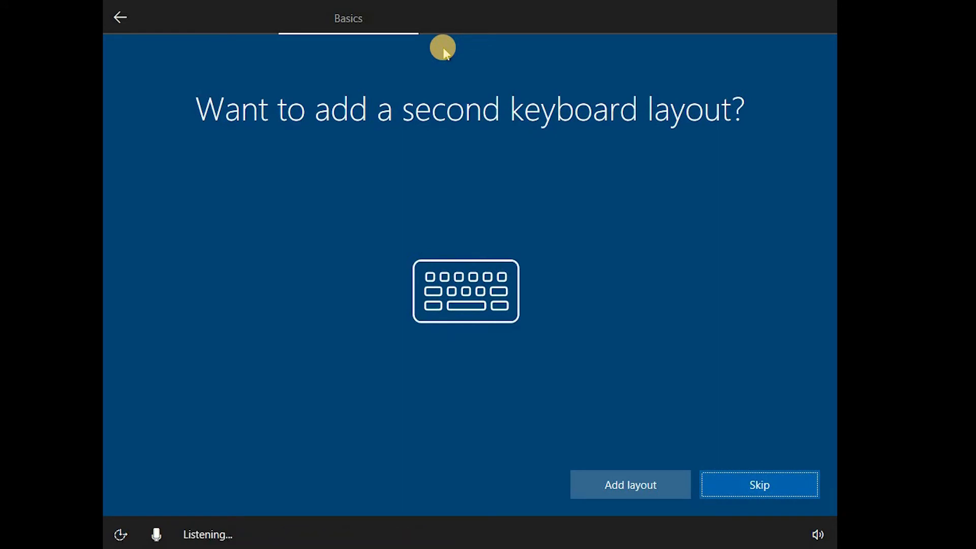
{"action": "left_click", "coordinate": [758, 483]}
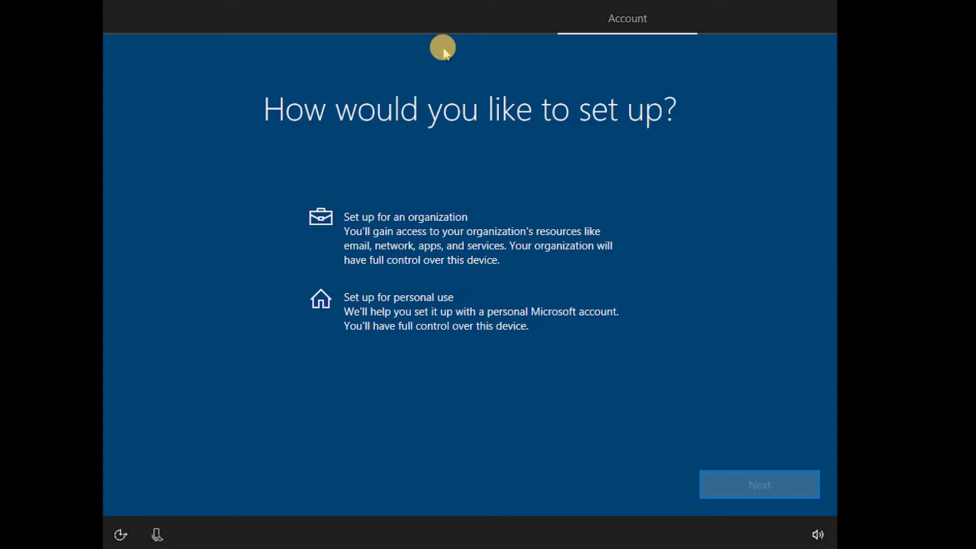
Step: Choose personal use, continue past the empty sign-in box and pick Offline account
{"action": "left_click", "coordinate": [444, 311]}
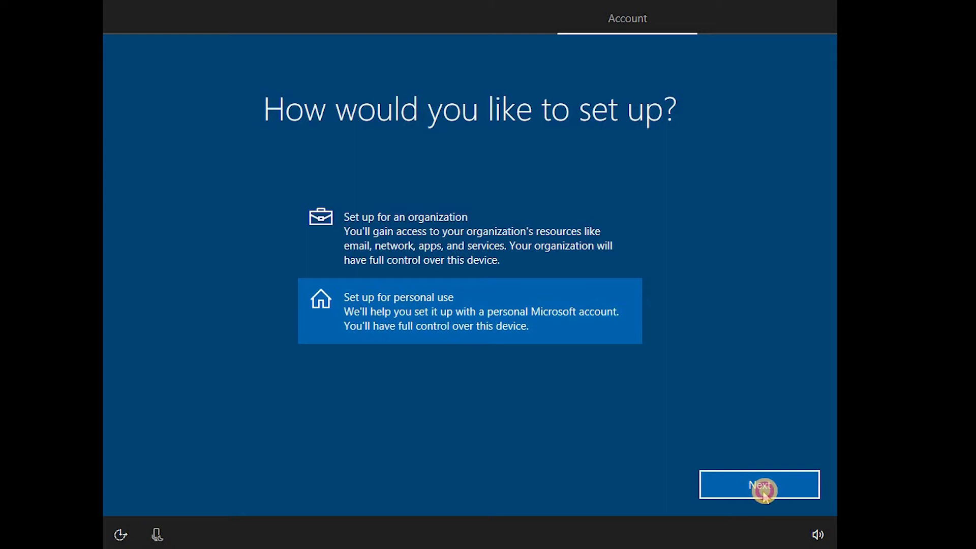
{"action": "left_click", "coordinate": [759, 483]}
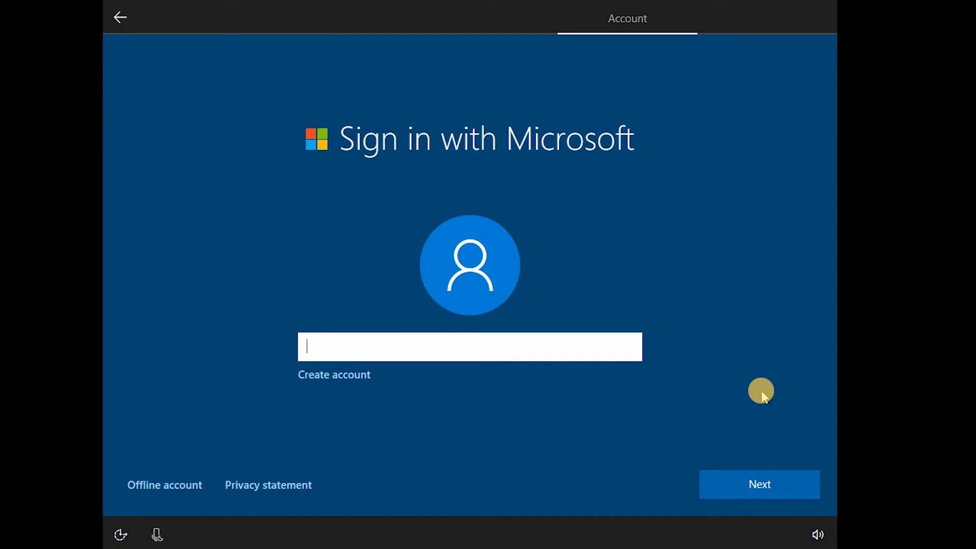
{"action": "mouse_move", "coordinate": [764, 398]}
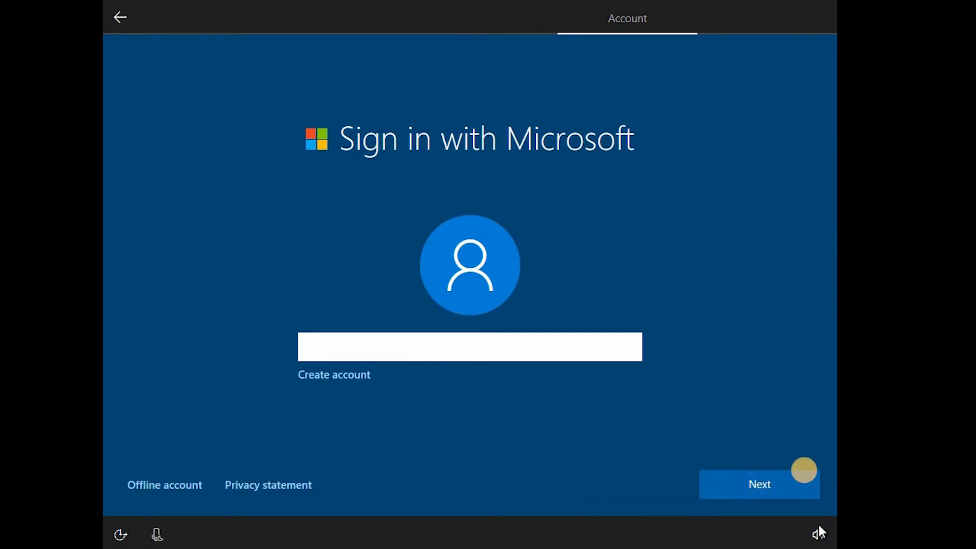
{"action": "left_click", "coordinate": [759, 484]}
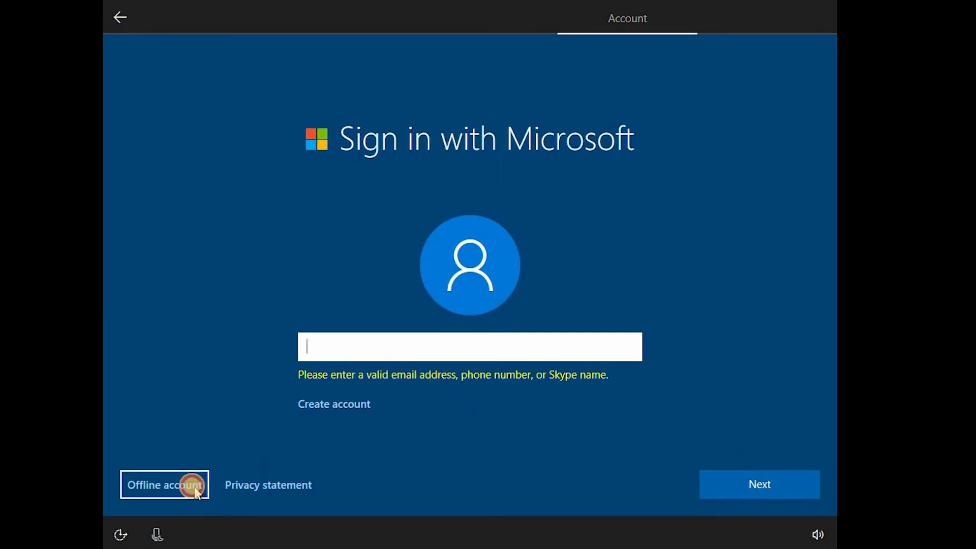
{"action": "left_click", "coordinate": [164, 485]}
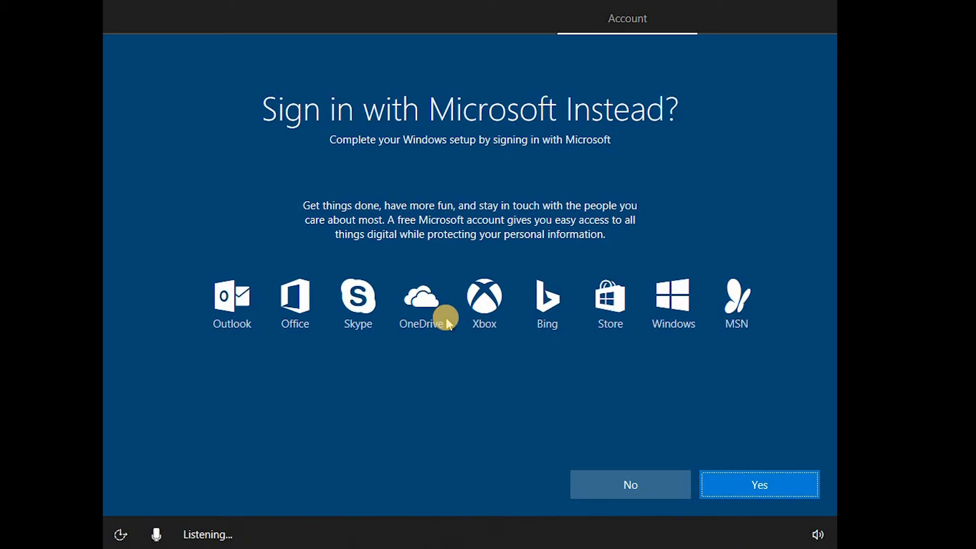
Step: Decline Microsoft sign-in and name the local account 'DimusTech'
{"action": "left_click", "coordinate": [629, 484]}
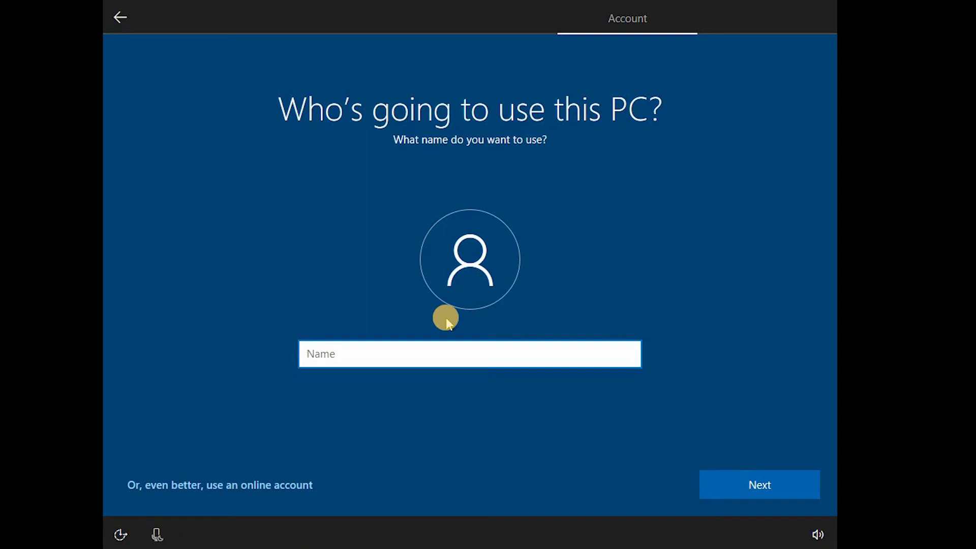
{"action": "type", "text": "DimusT"}
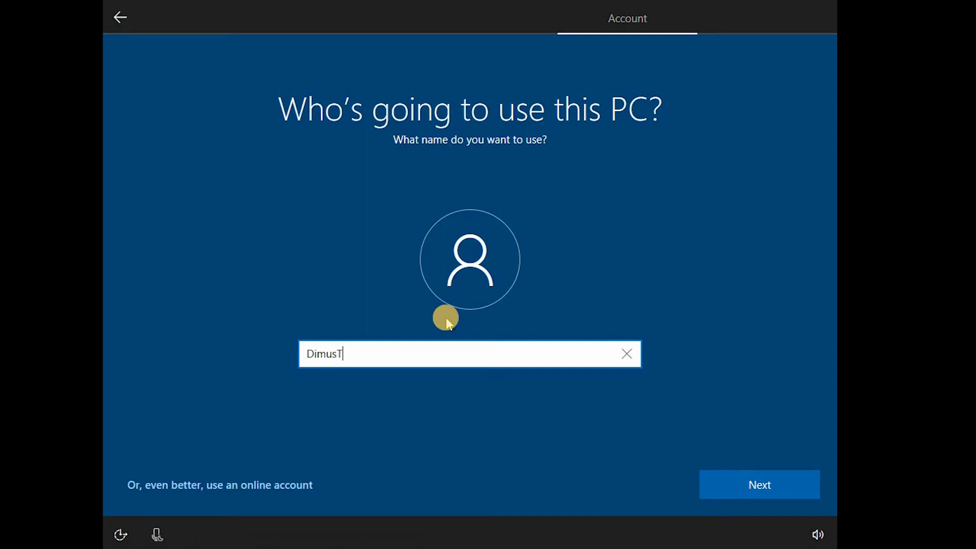
{"action": "type", "text": "ech"}
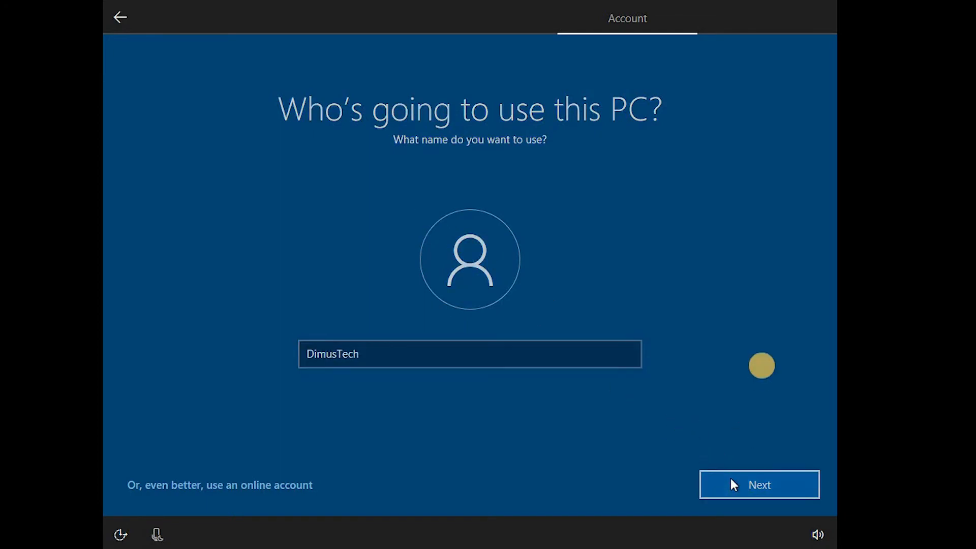
{"action": "left_click", "coordinate": [758, 485]}
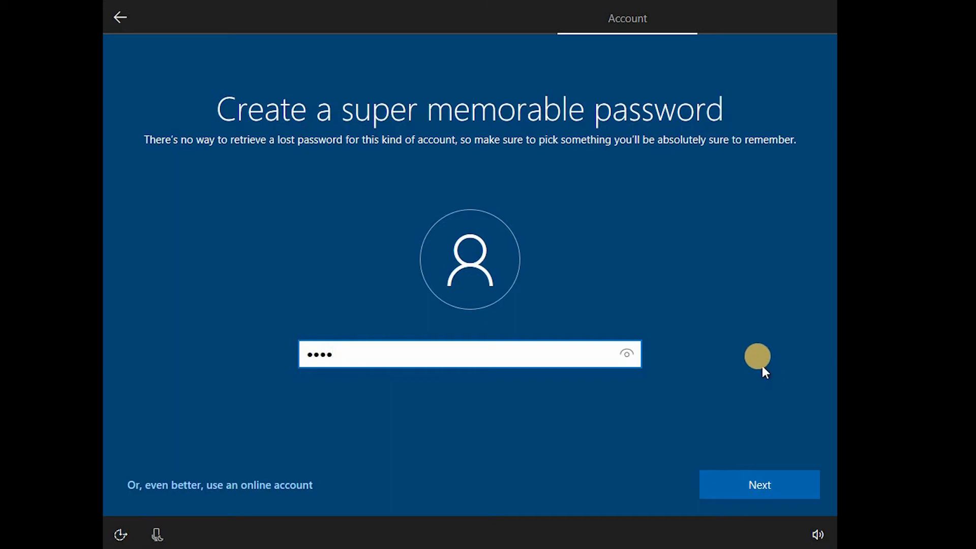
Step: Submit the new local account password and its confirmation
{"action": "left_click", "coordinate": [758, 485]}
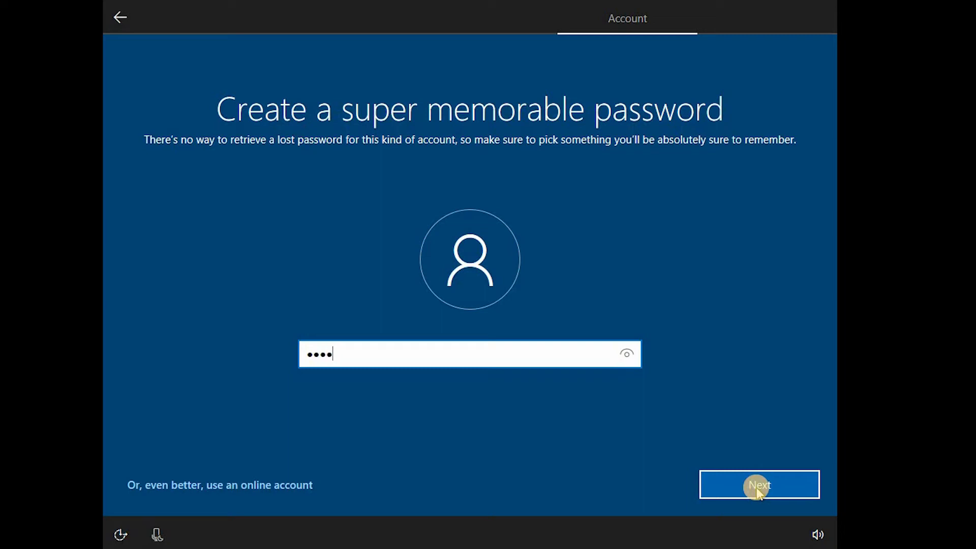
{"action": "left_click", "coordinate": [758, 484]}
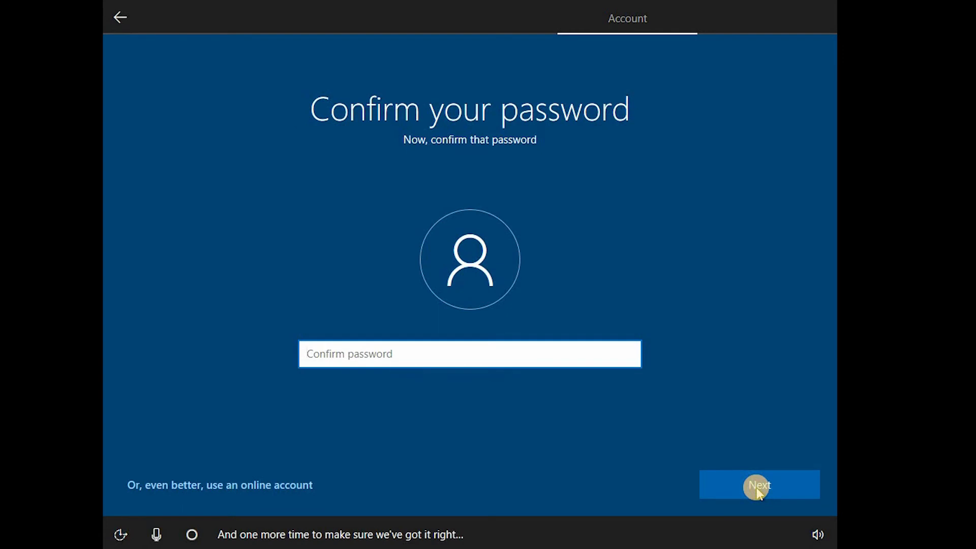
{"action": "left_click", "coordinate": [758, 484]}
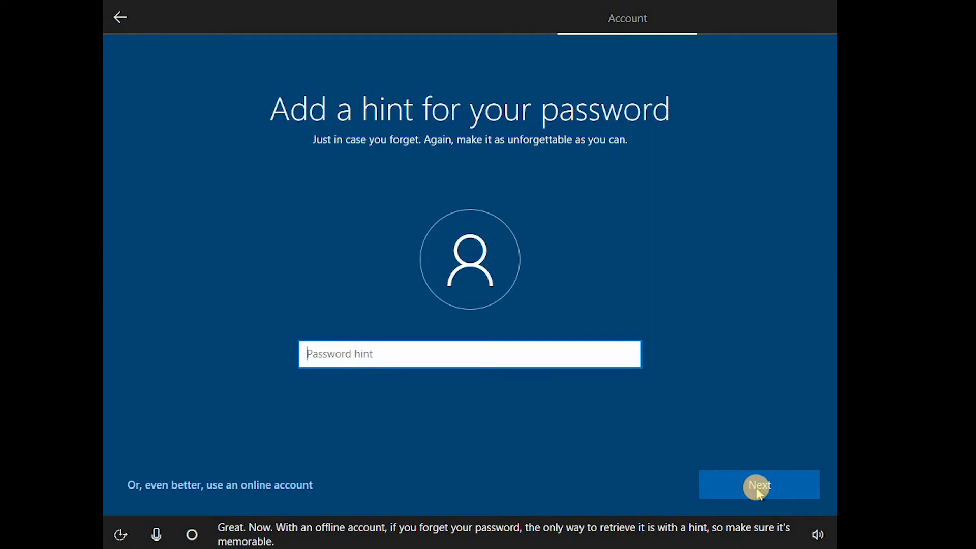
Step: After hint '12' is rejected for containing the password, set the hint to '?'
{"action": "type", "text": "12"}
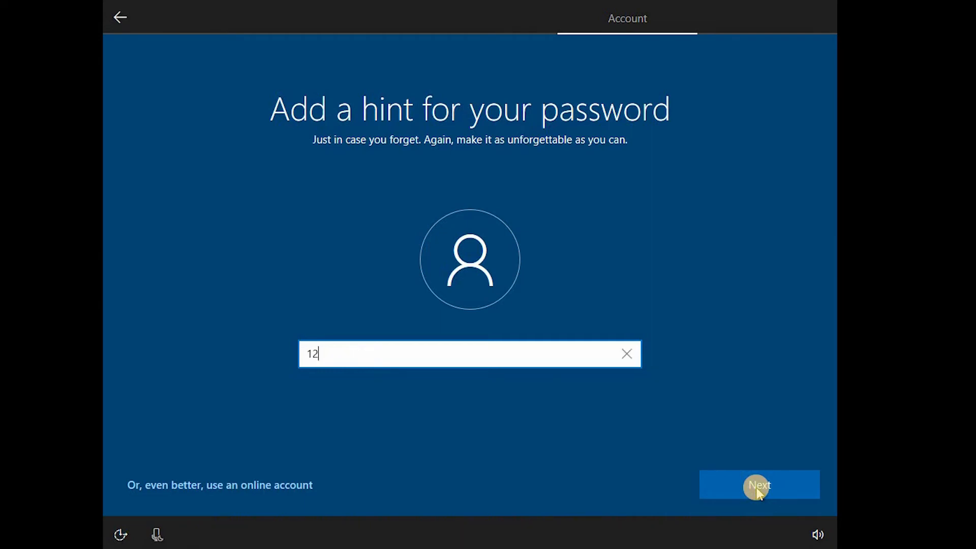
{"action": "left_click", "coordinate": [758, 485]}
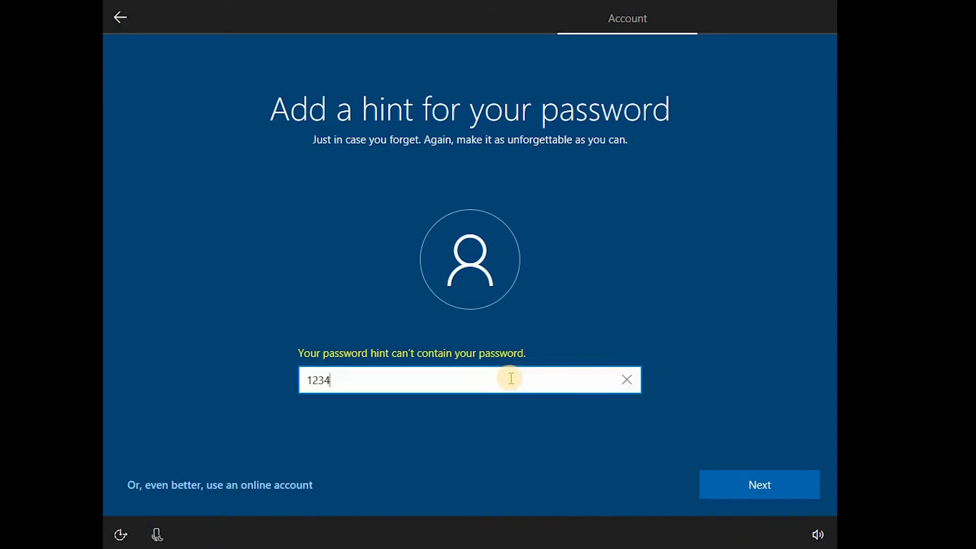
{"action": "left_click", "coordinate": [626, 380]}
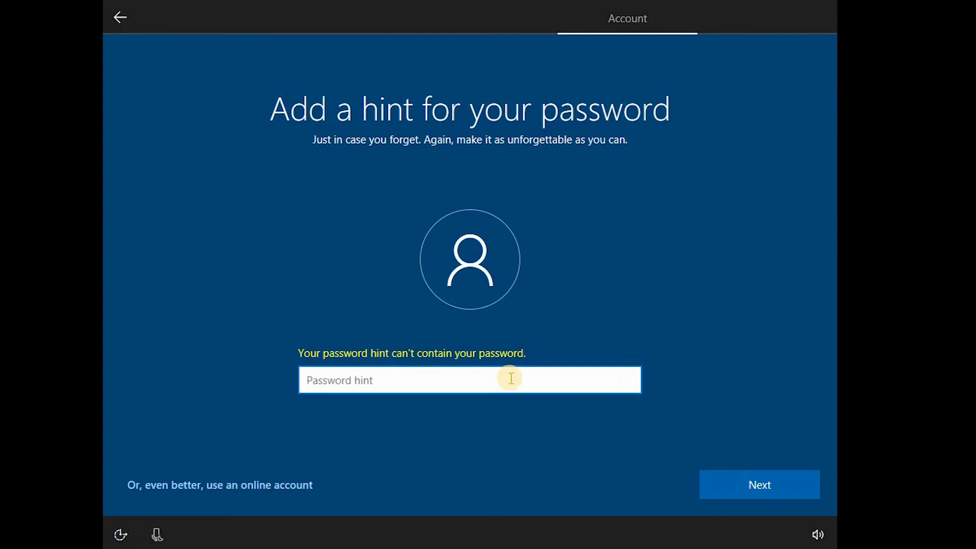
{"action": "type", "text": "?"}
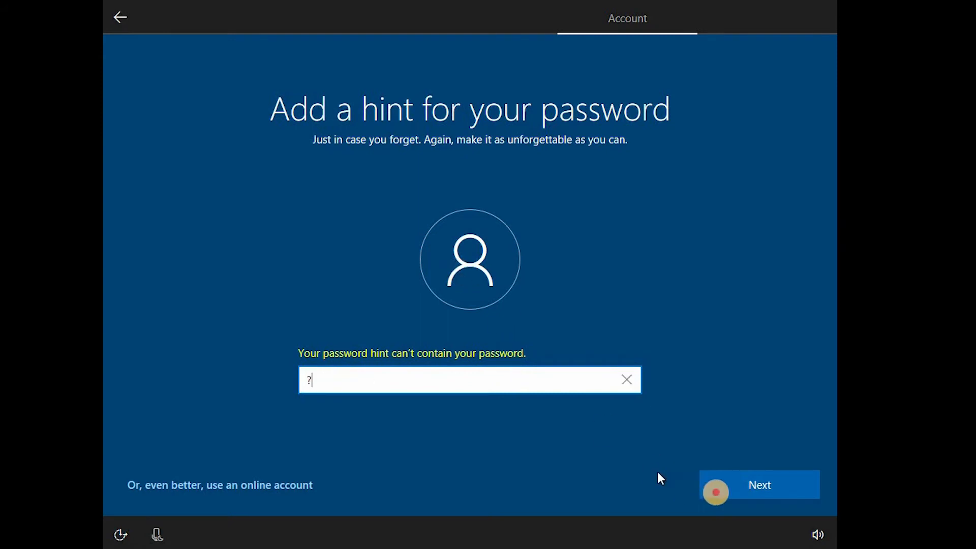
{"action": "left_click", "coordinate": [759, 485]}
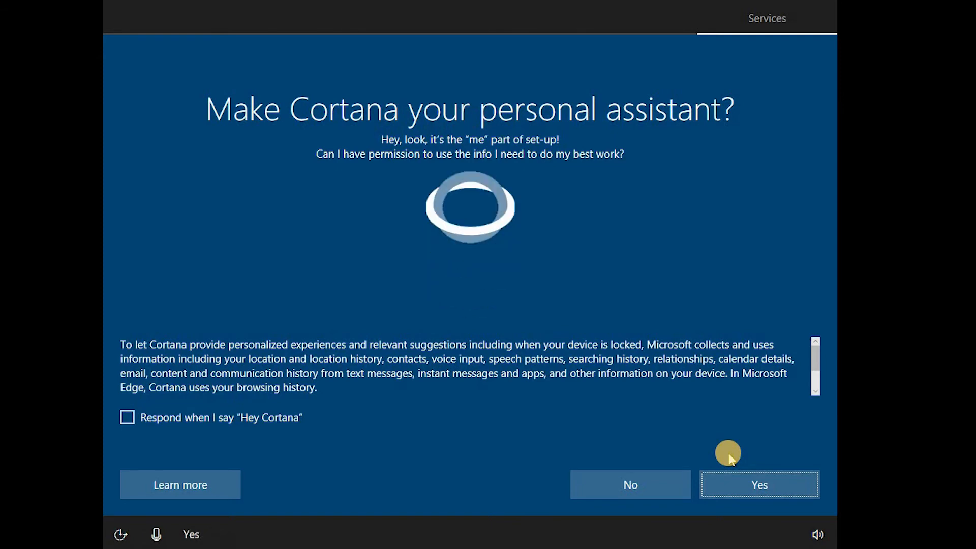
Step: Answer the Cortana personal assistant question to reach the privacy settings
{"action": "left_click", "coordinate": [758, 484]}
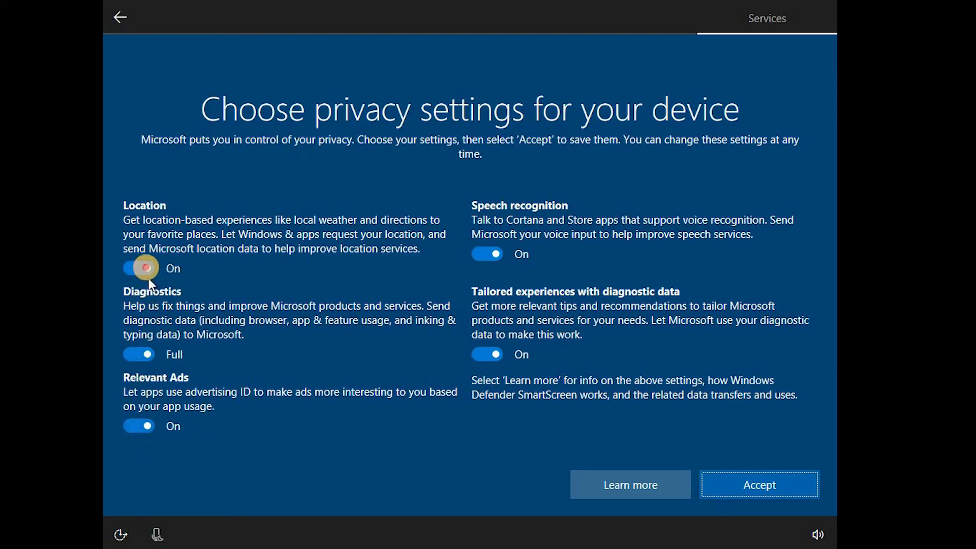
Step: Turn off location, relevant ads and speech recognition, then accept the privacy settings
{"action": "left_click", "coordinate": [138, 268]}
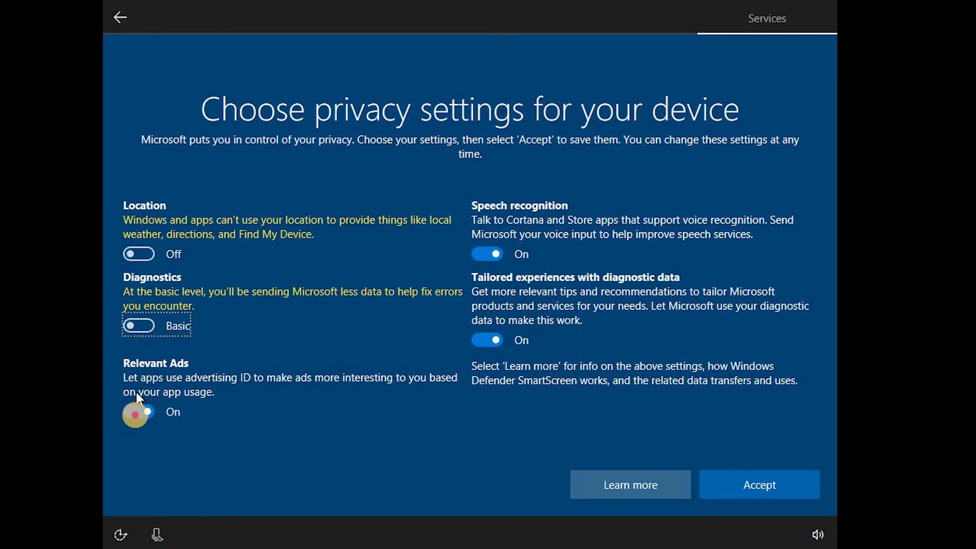
{"action": "left_click", "coordinate": [487, 325]}
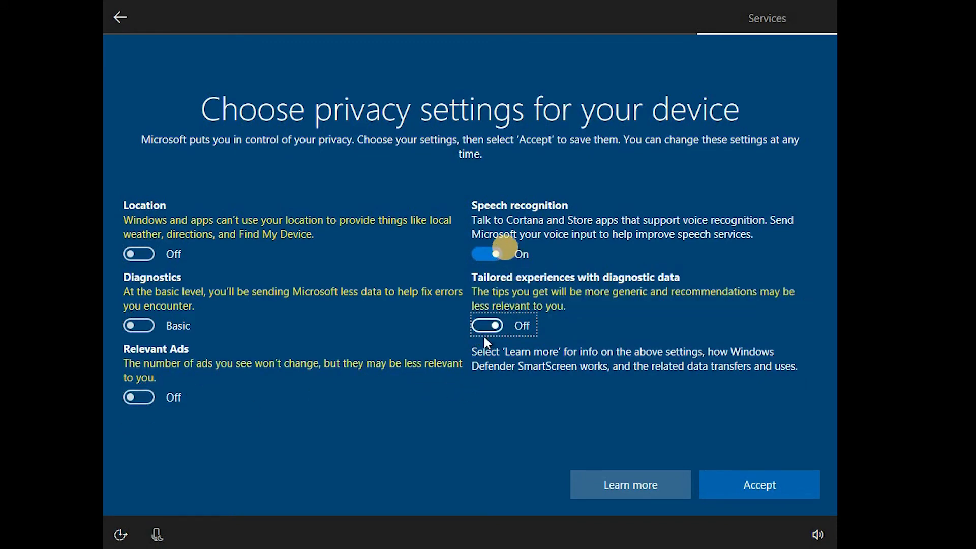
{"action": "left_click", "coordinate": [488, 253]}
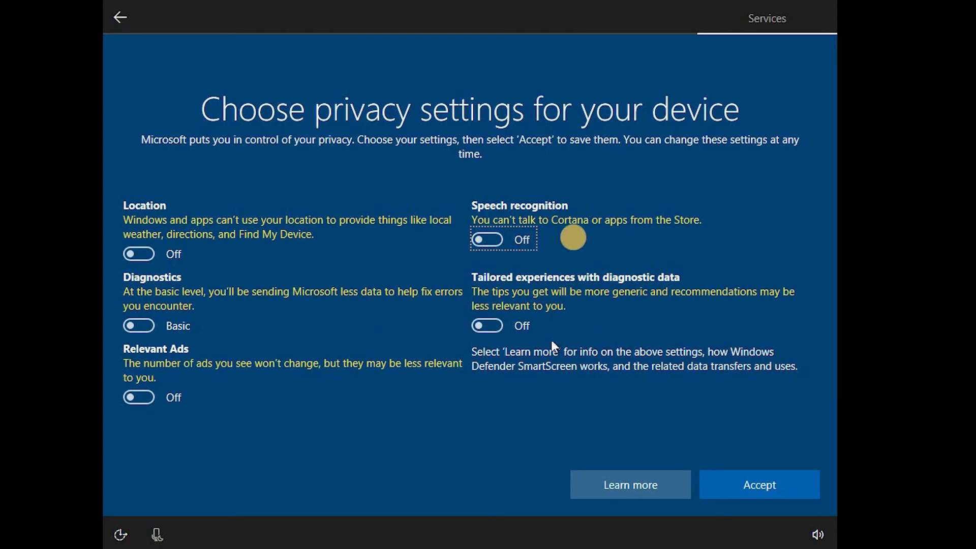
{"action": "mouse_move", "coordinate": [525, 212]}
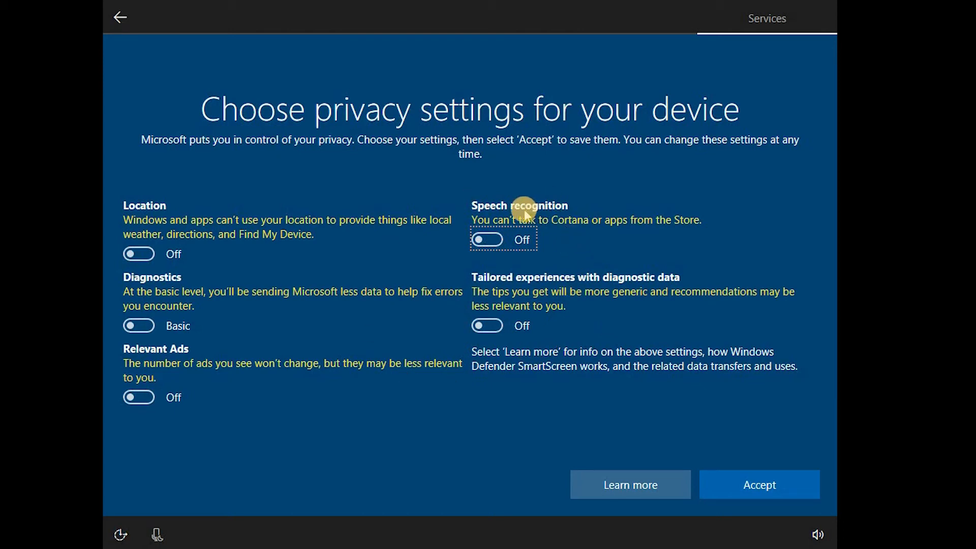
{"action": "mouse_move", "coordinate": [653, 376]}
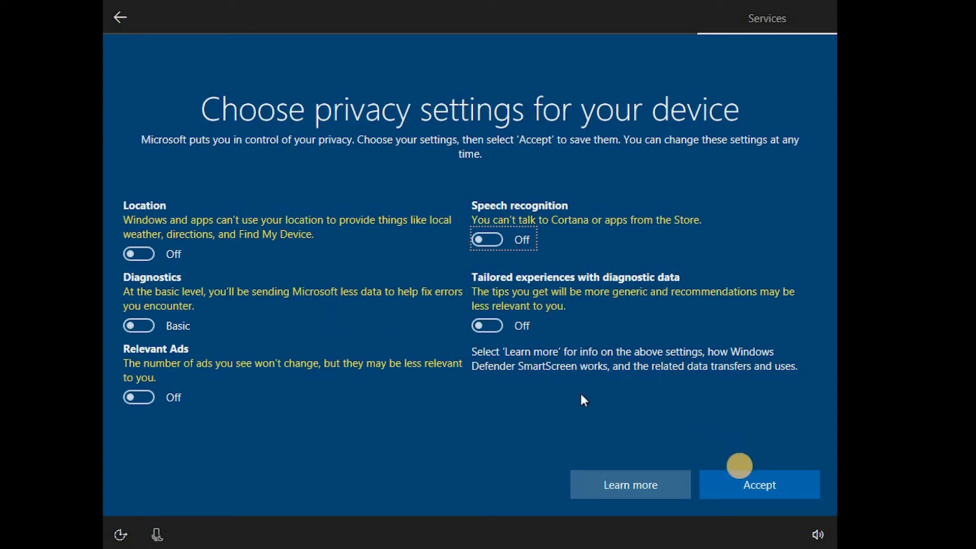
{"action": "left_click", "coordinate": [758, 484]}
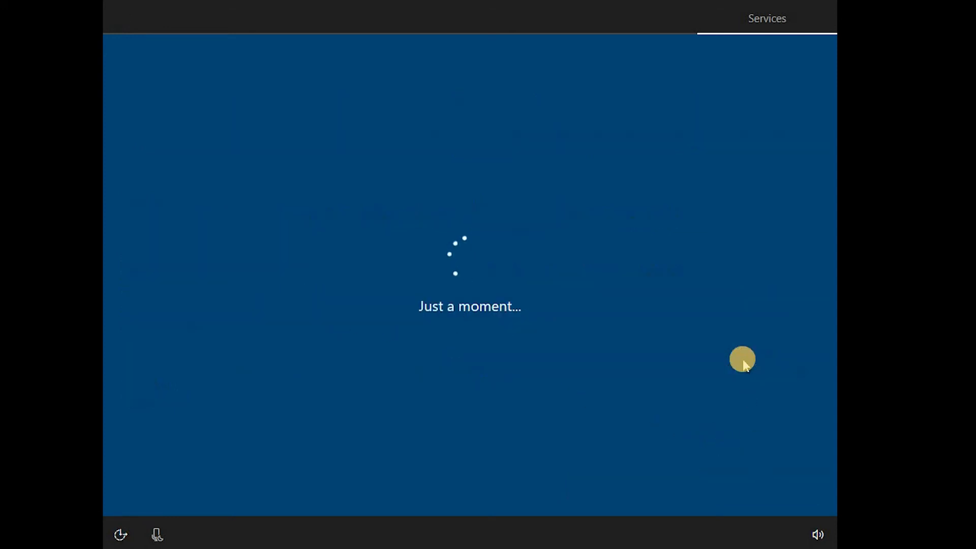